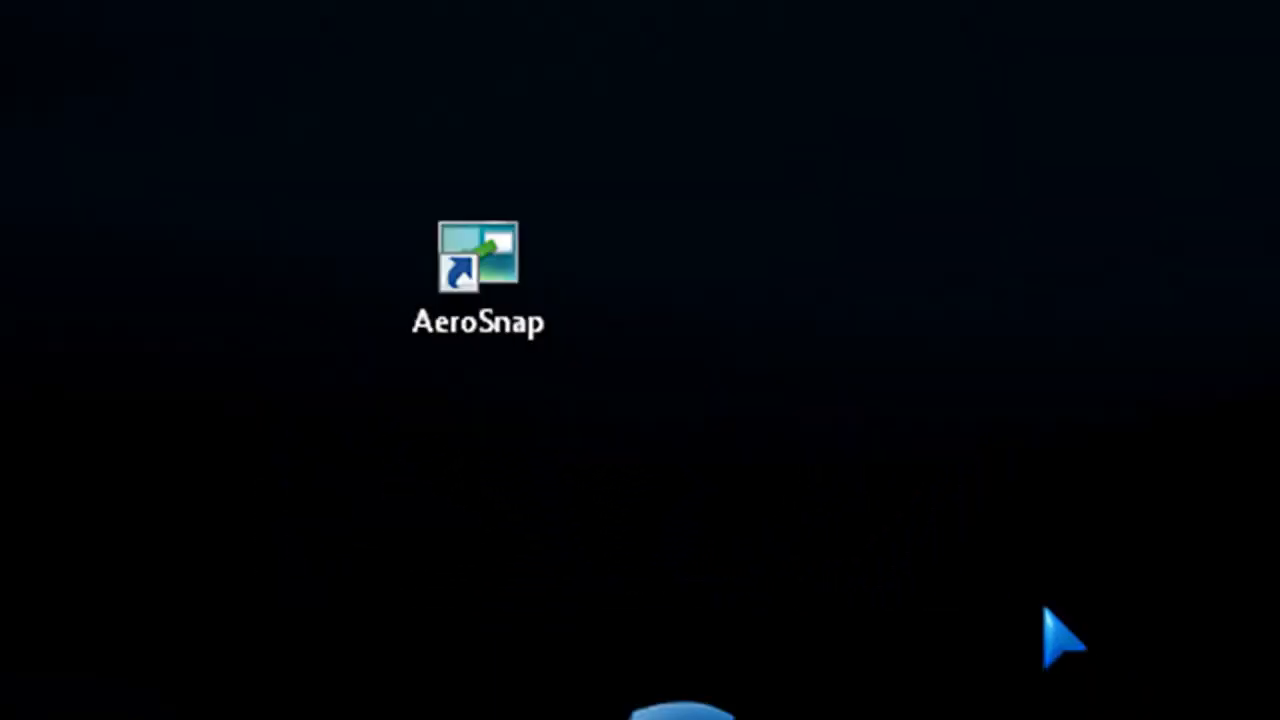
mouse_move(655, 370)
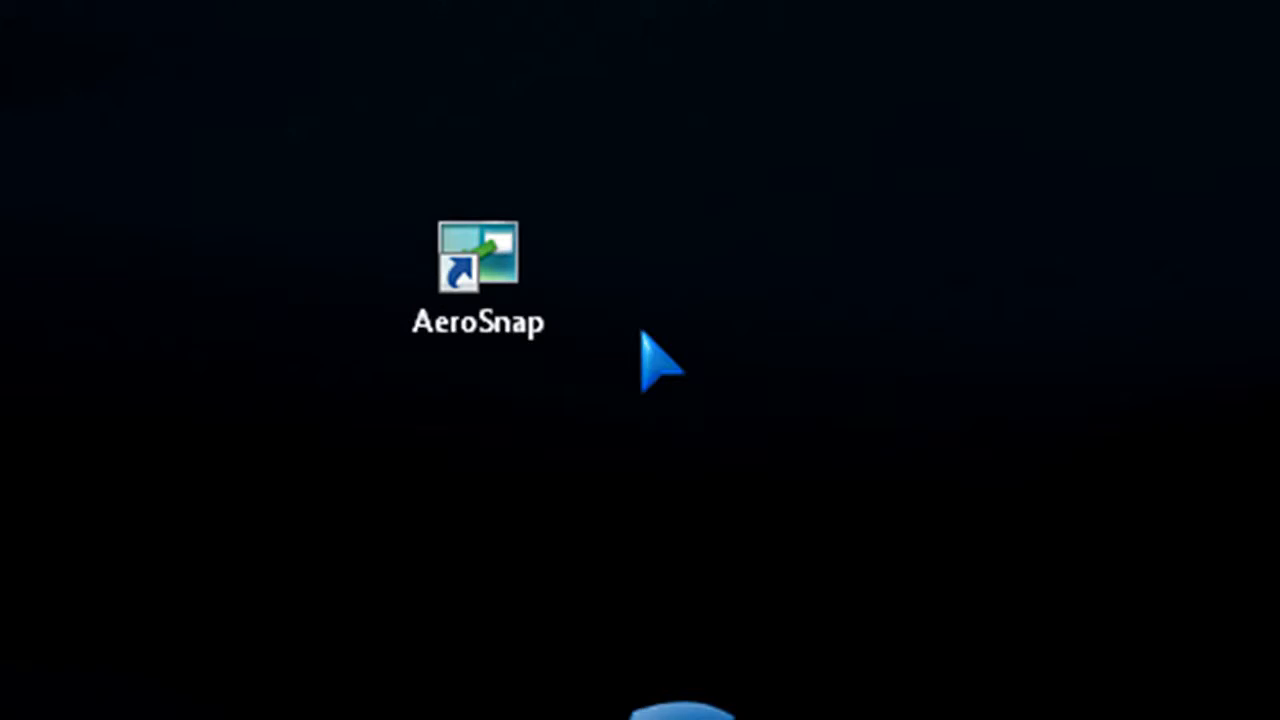
- Launch AeroSnap from its desktop shortcut and open Options from its tray icon
left_click(478, 275)
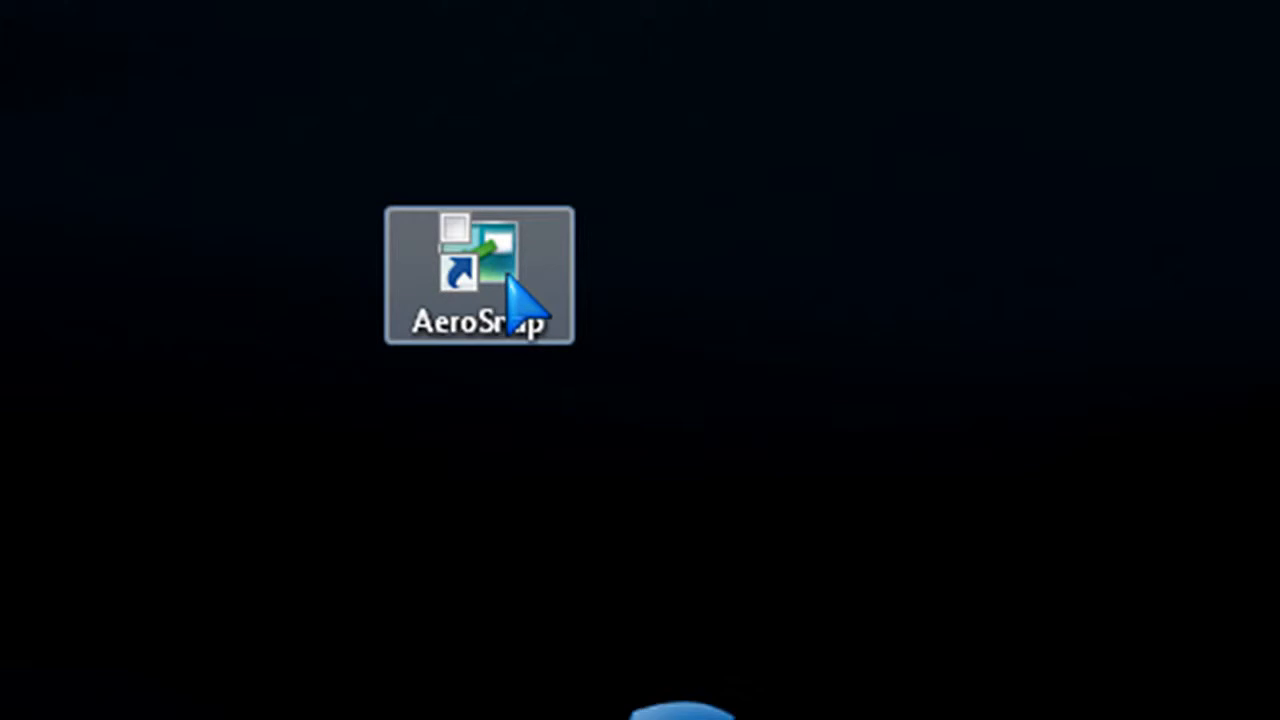
double_click(478, 275)
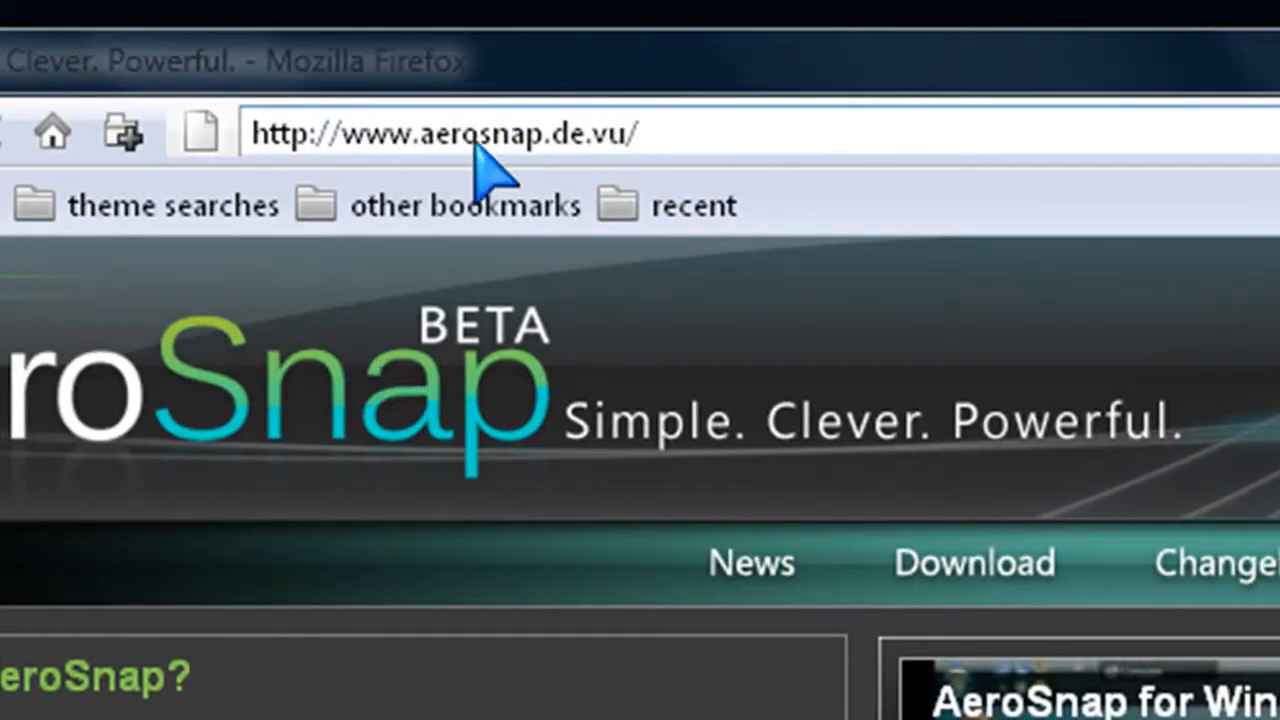
mouse_move(760, 250)
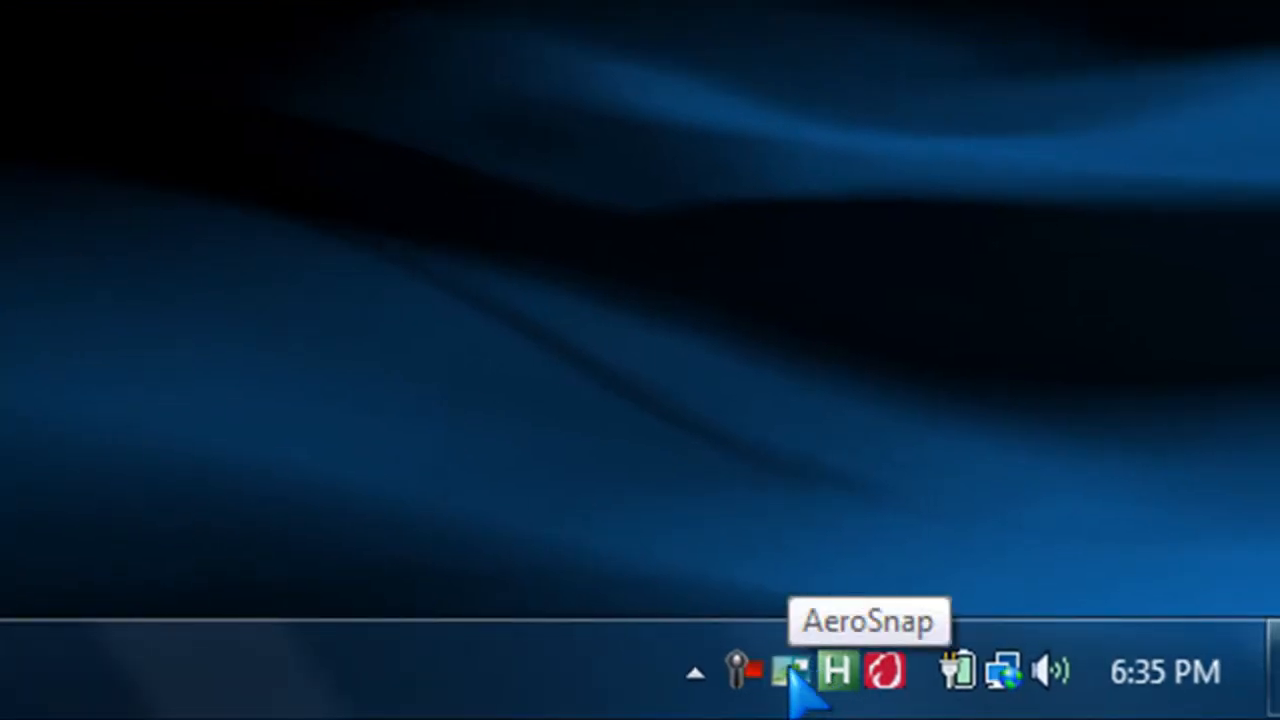
right_click(793, 672)
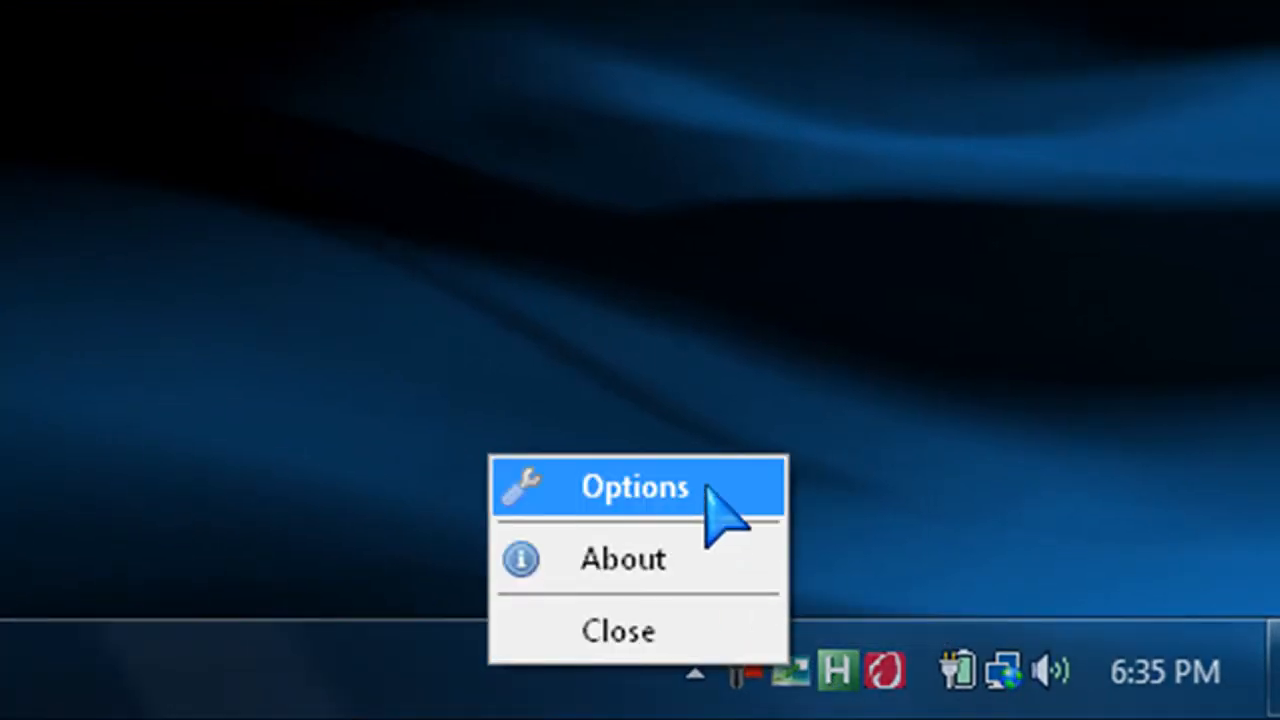
left_click(635, 487)
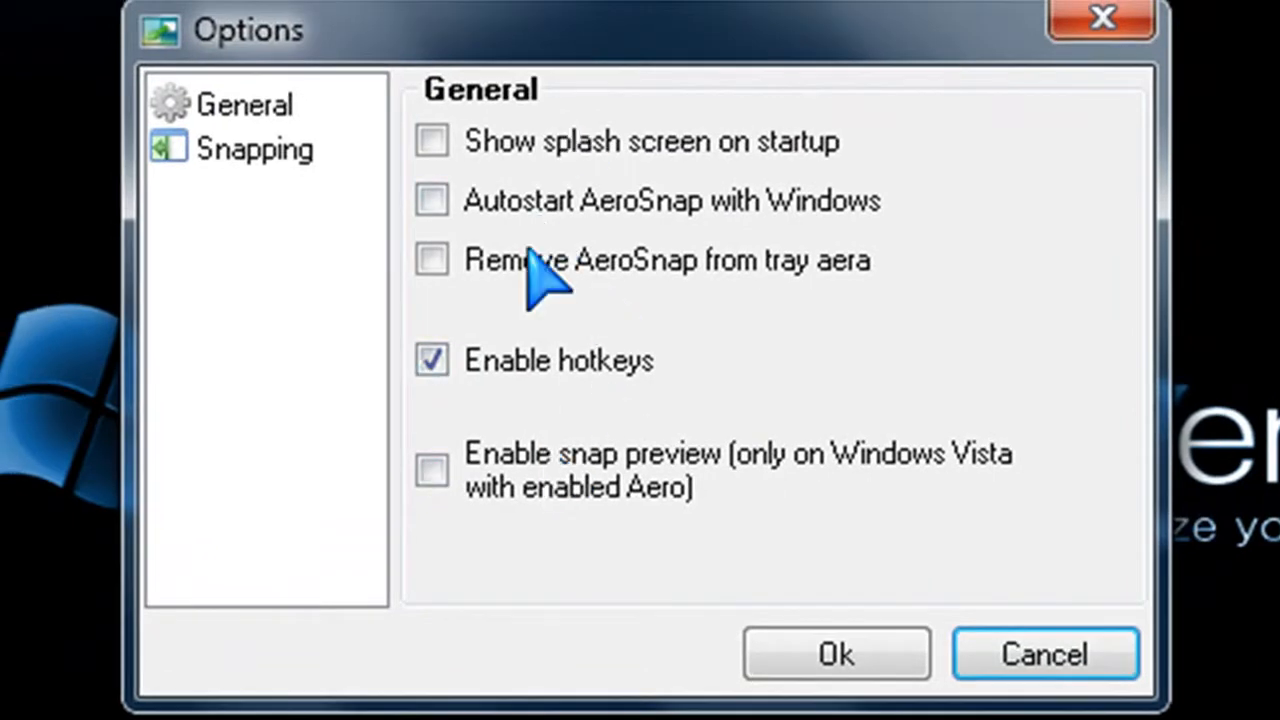
- Review the Snapping and General option pages, then close Options with Ok
left_click(255, 148)
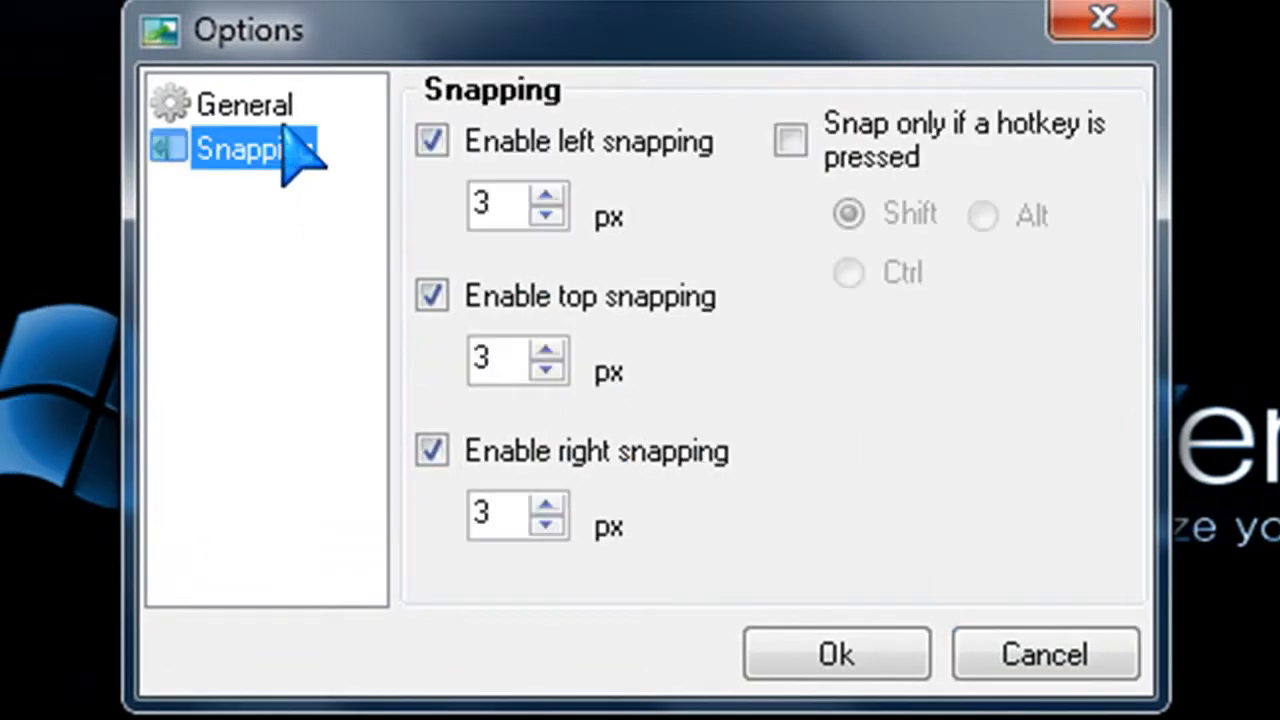
mouse_move(255, 155)
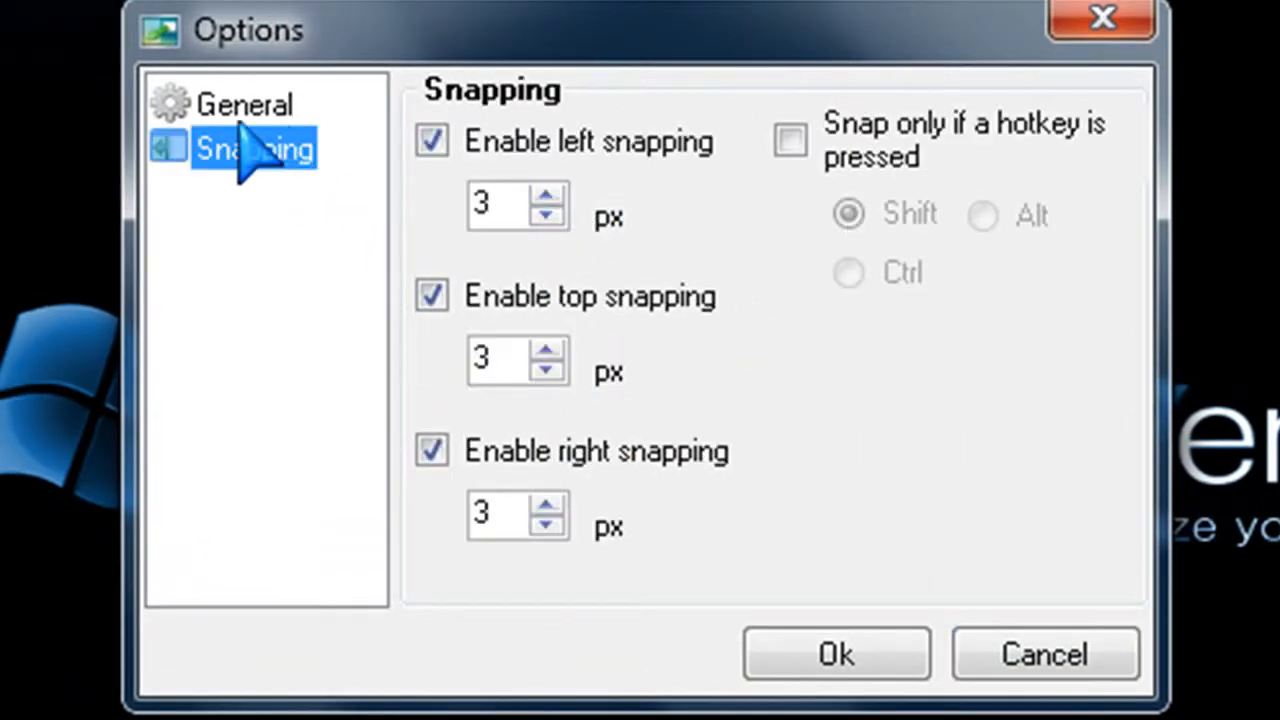
left_click(244, 103)
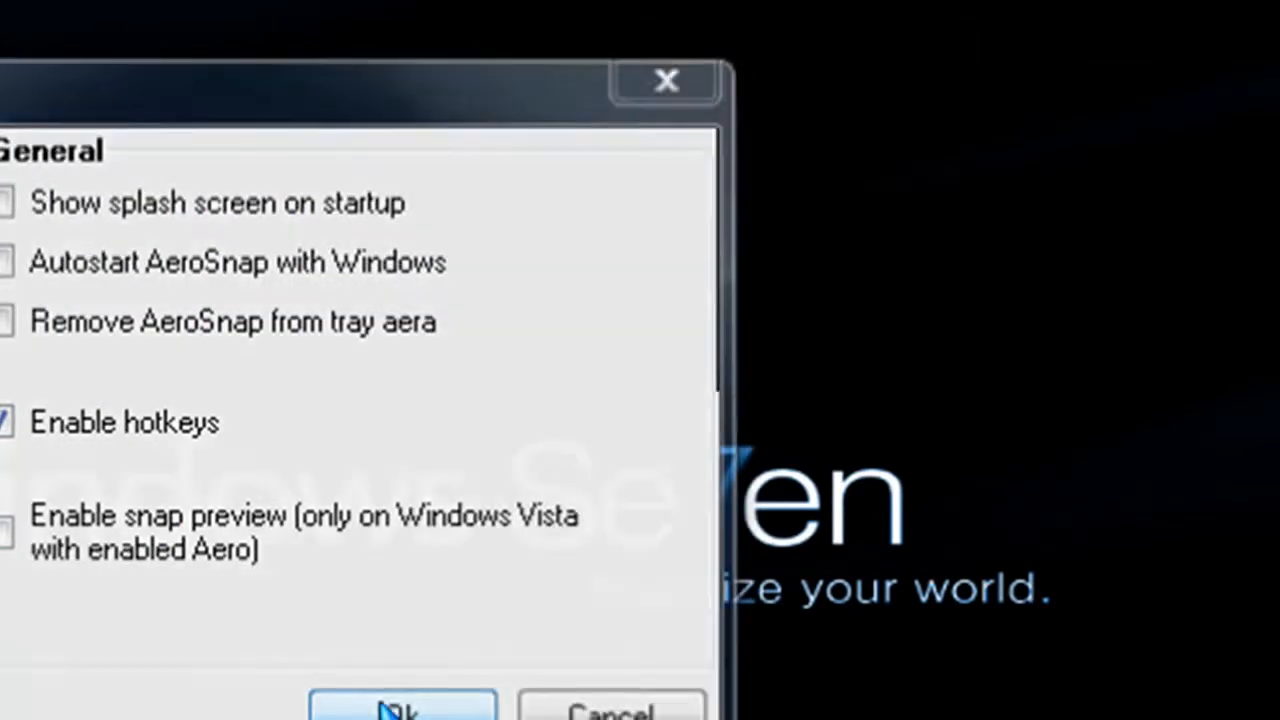
left_click(402, 708)
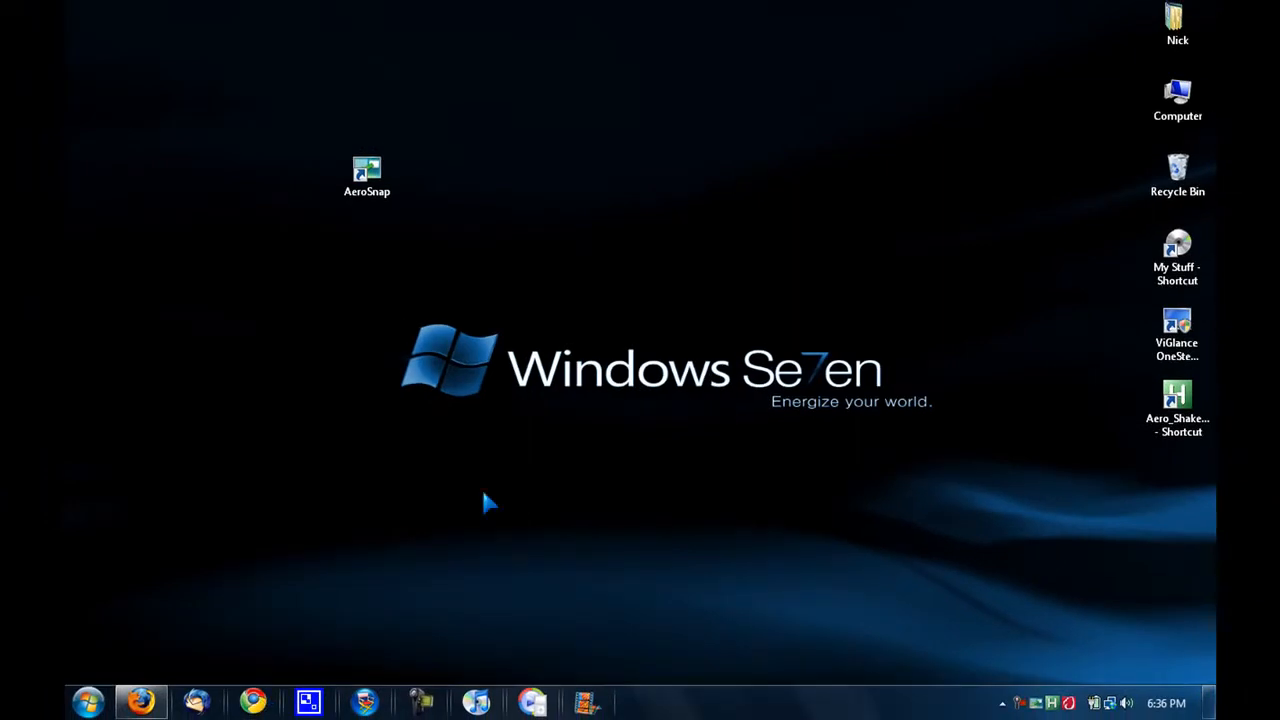